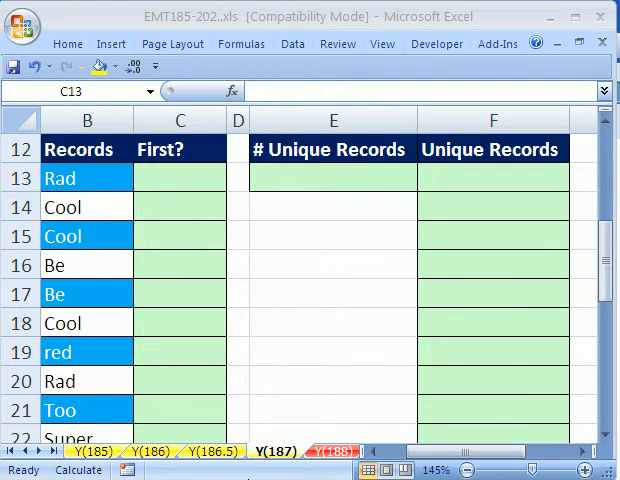
mouse_move(430, 308)
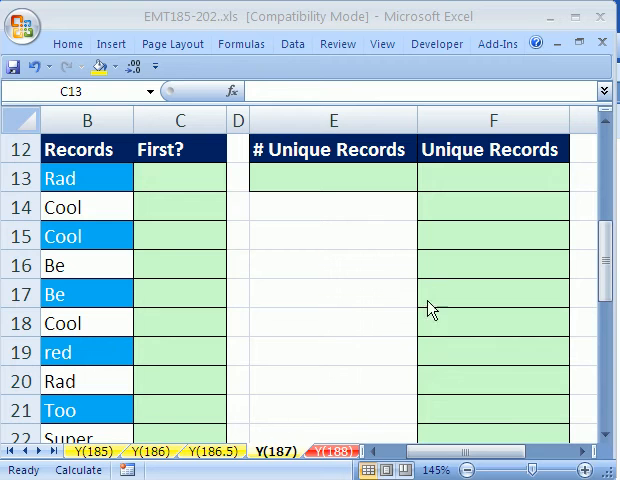
mouse_move(358, 359)
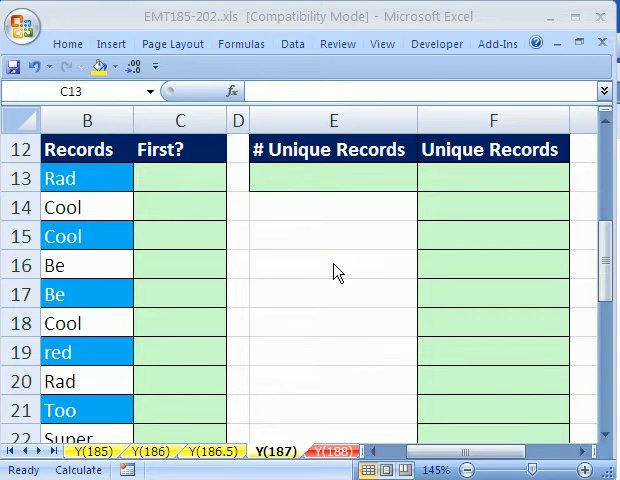
Enter =(COUNTIF(B$13:B13,B13)=1)*1 in C13 to flag each record's first occurrence
left_click(180, 177)
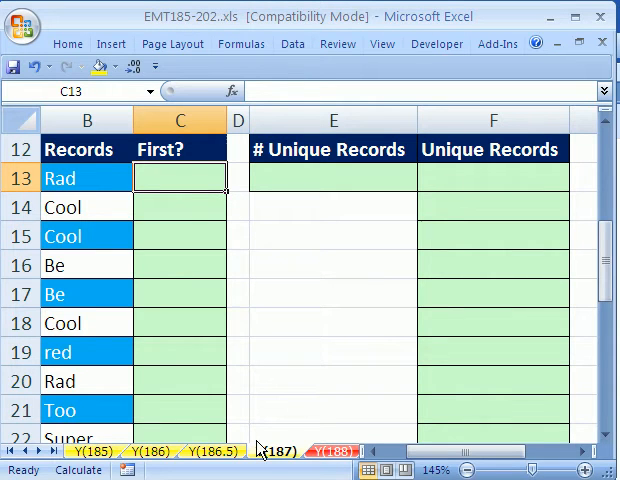
left_click(268, 452)
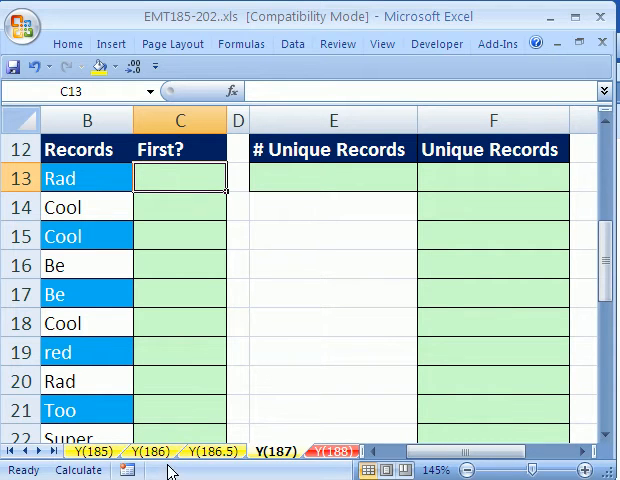
mouse_move(330, 260)
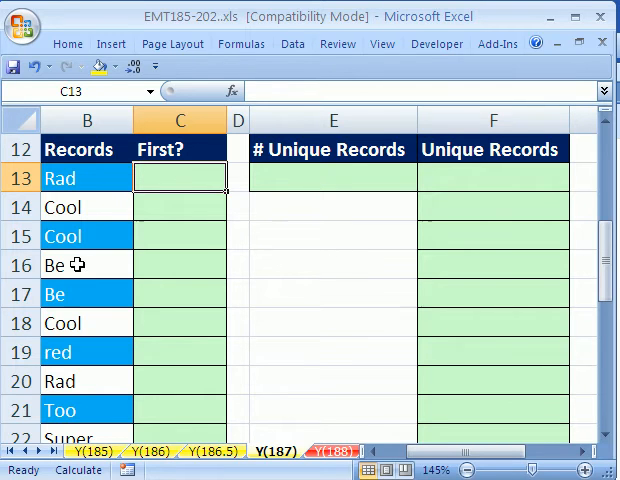
mouse_move(75, 385)
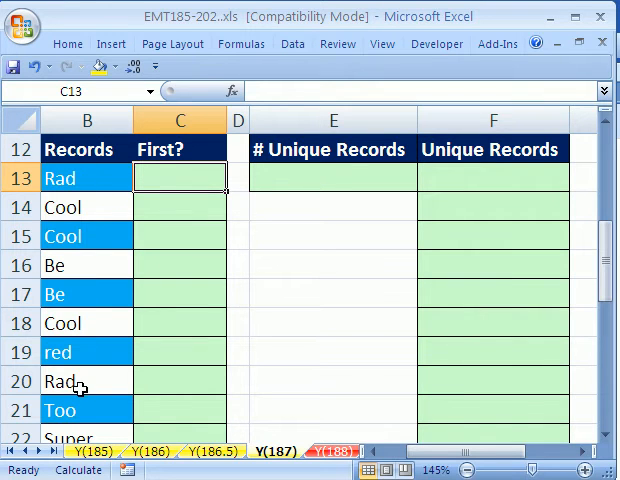
mouse_move(392, 222)
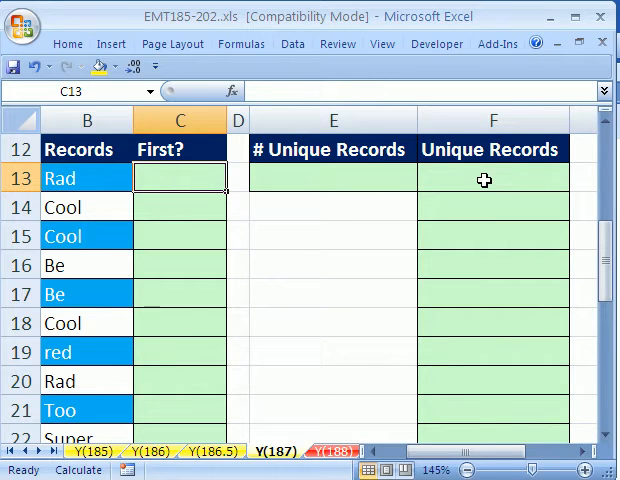
mouse_move(478, 351)
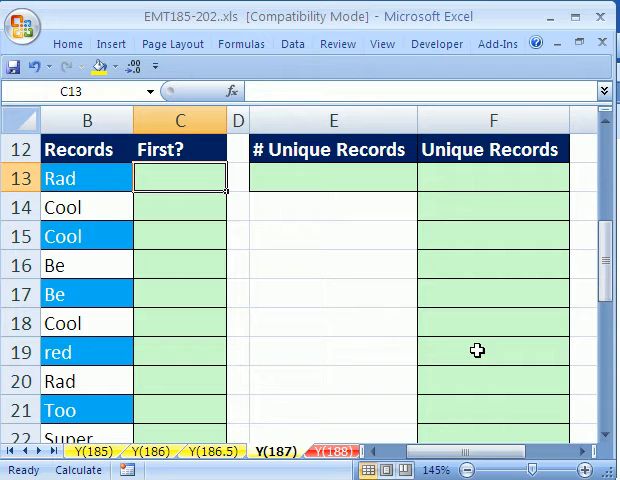
mouse_move(97, 349)
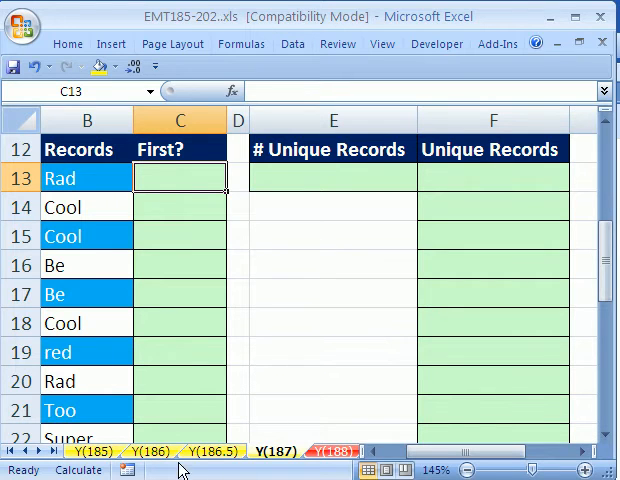
mouse_move(337, 334)
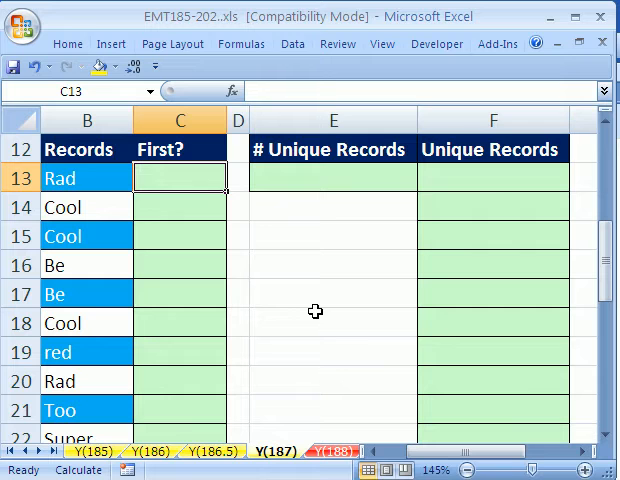
mouse_move(238, 177)
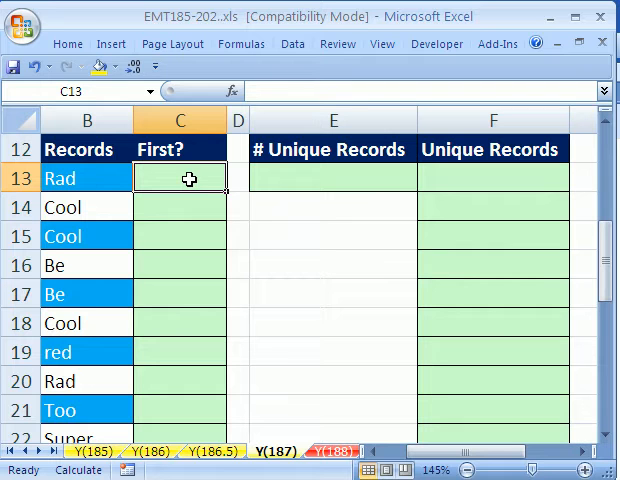
mouse_move(188, 176)
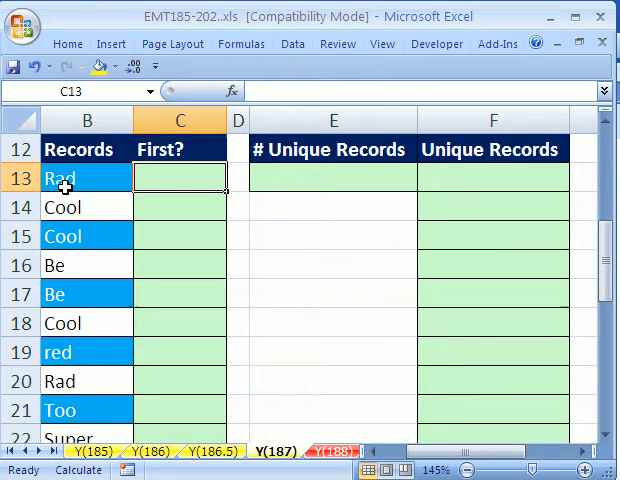
mouse_move(82, 237)
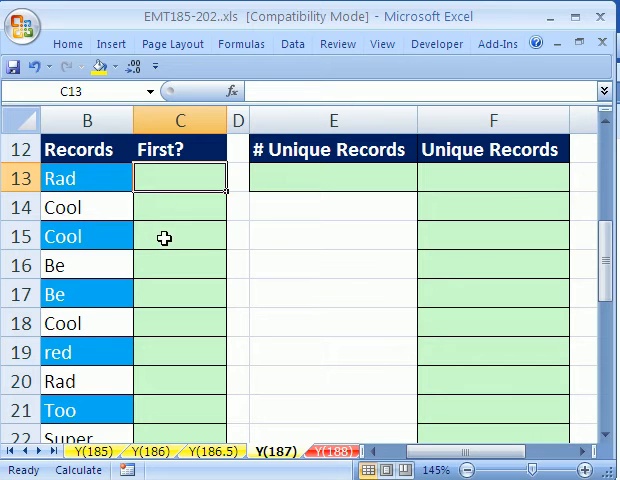
mouse_move(198, 238)
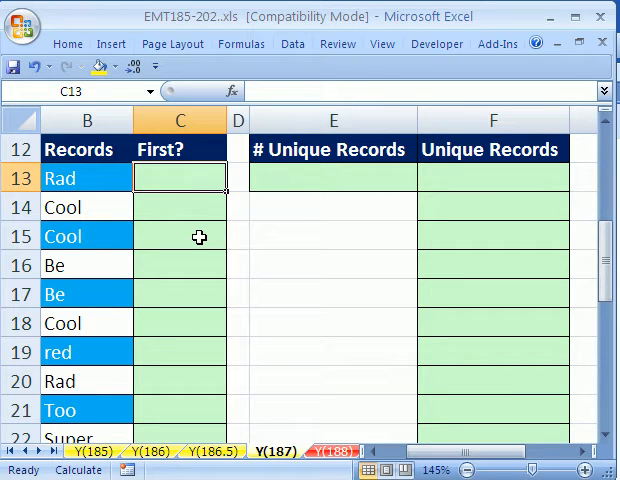
type("=")
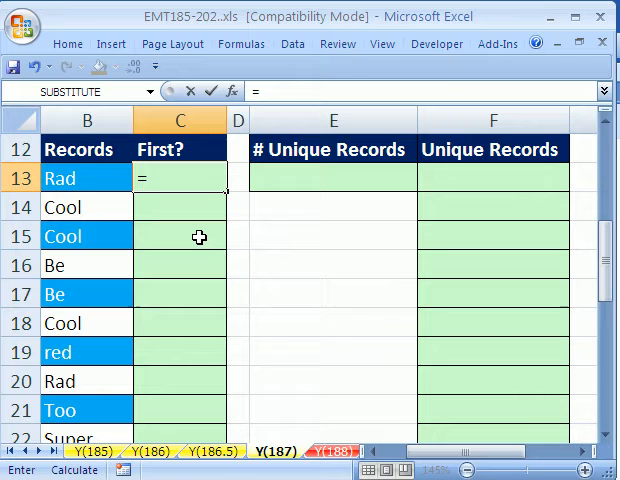
type("(")
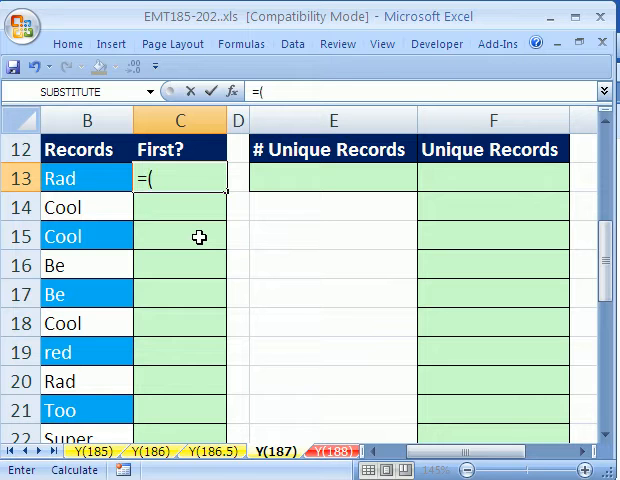
type("count")
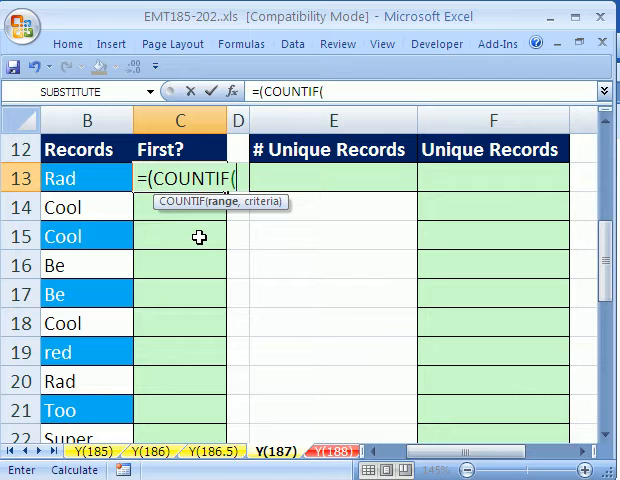
left_click(79, 178)
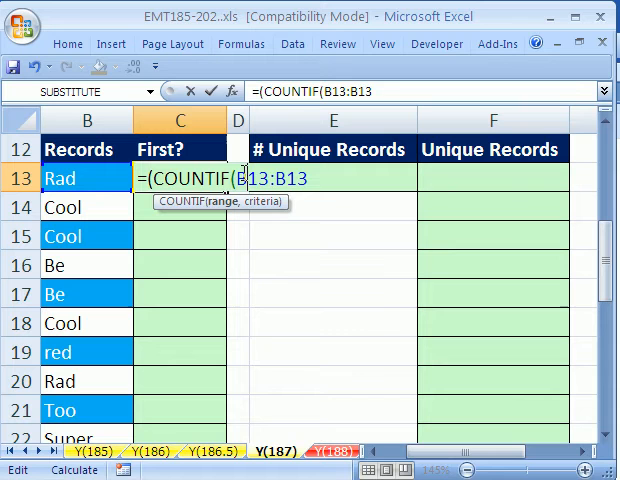
key("f4")
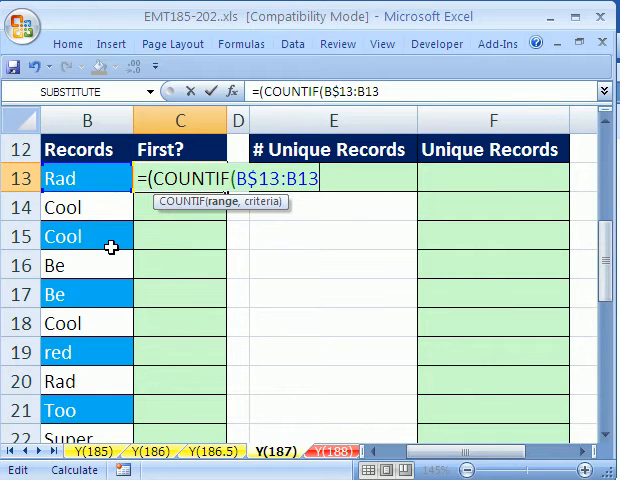
type(",")
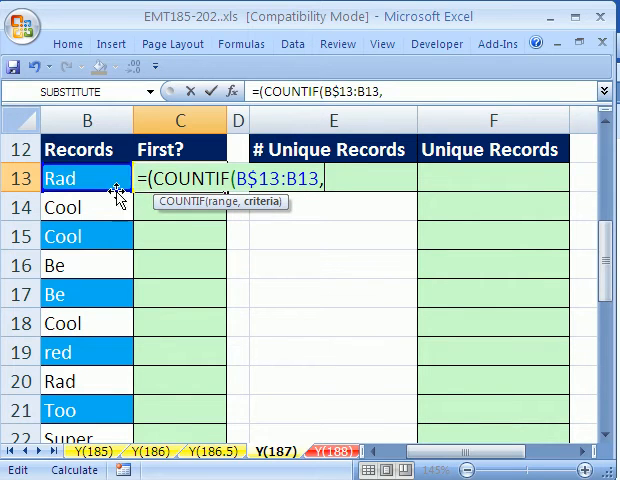
left_click(78, 178)
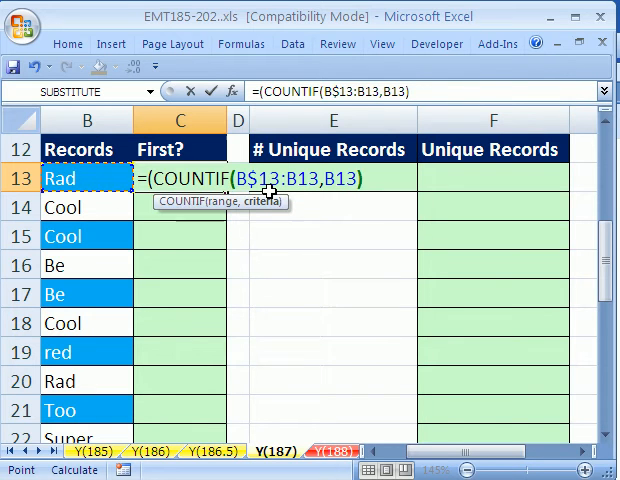
type("=1)")
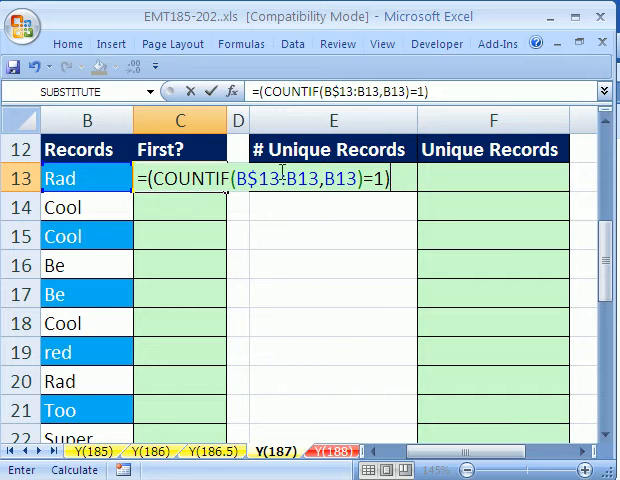
mouse_move(183, 305)
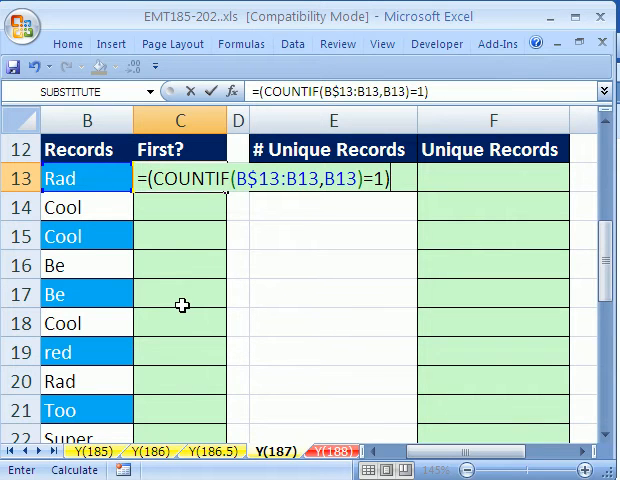
type("*")
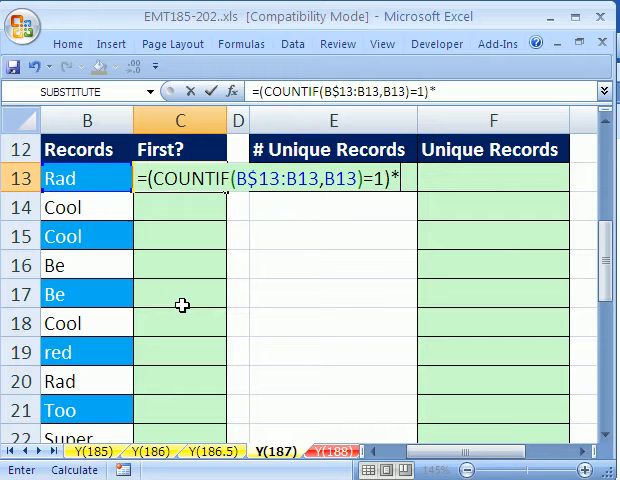
type("1")
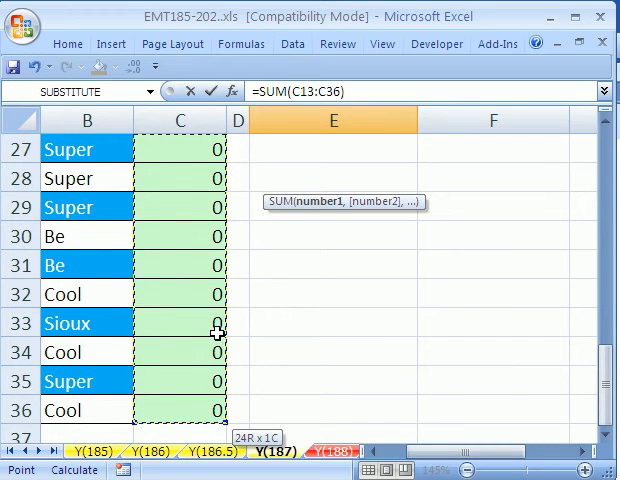
mouse_move(318, 400)
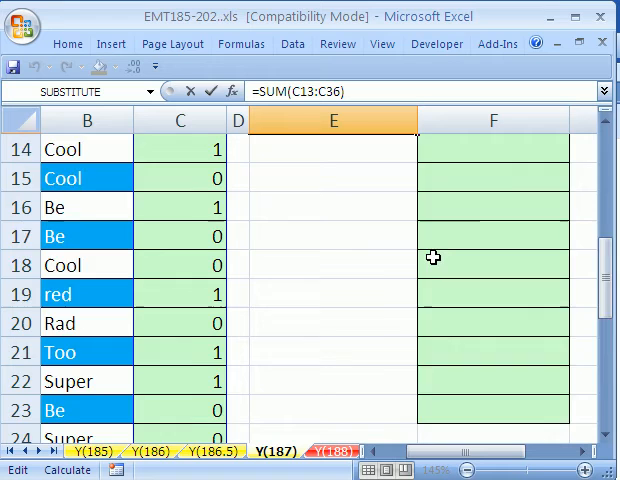
Enter =SUM(C13:C36) in E13, giving 7 unique records
scroll("down", 3)
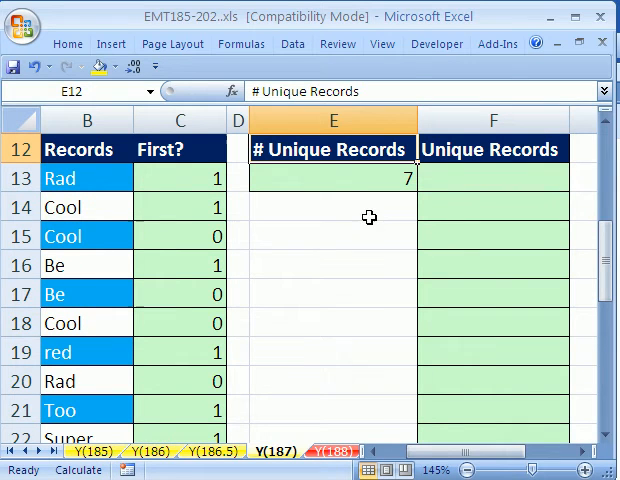
mouse_move(370, 176)
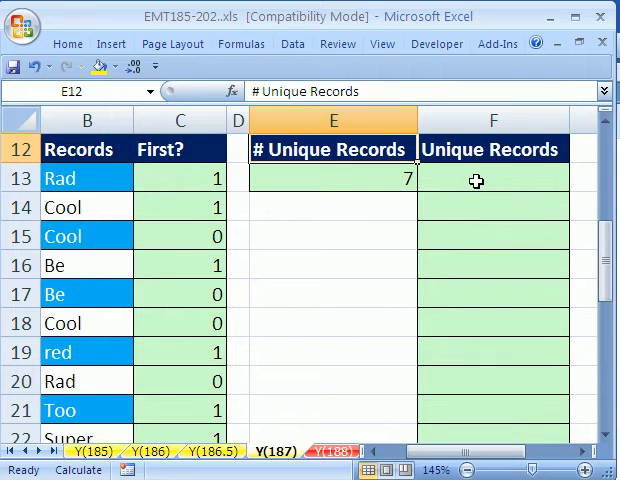
Begin F13's formula with =IF(ROWS(F$13:F13)<=E$13, locking E13's row
left_click(490, 178)
type("=")
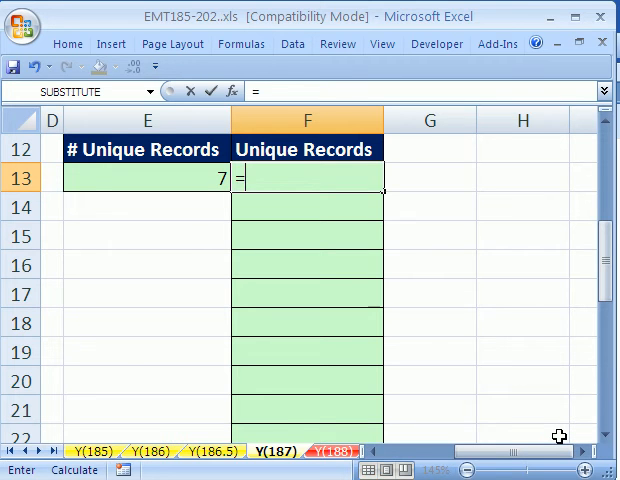
type("FACT(rows(")
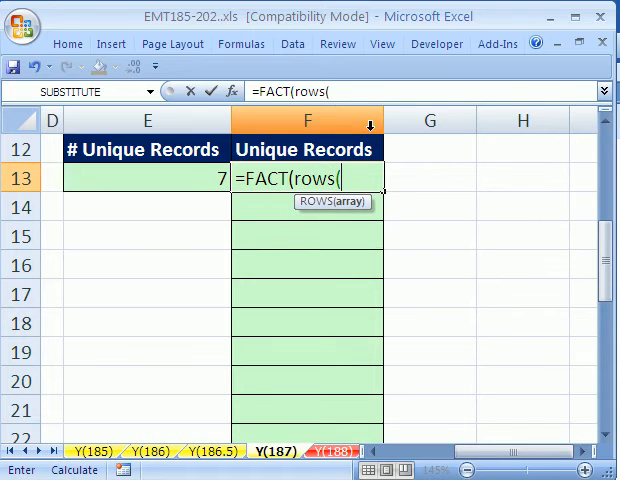
type("F")
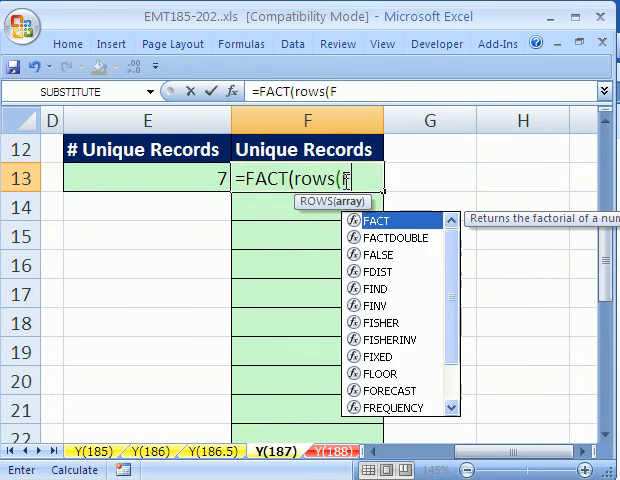
type("$13:")
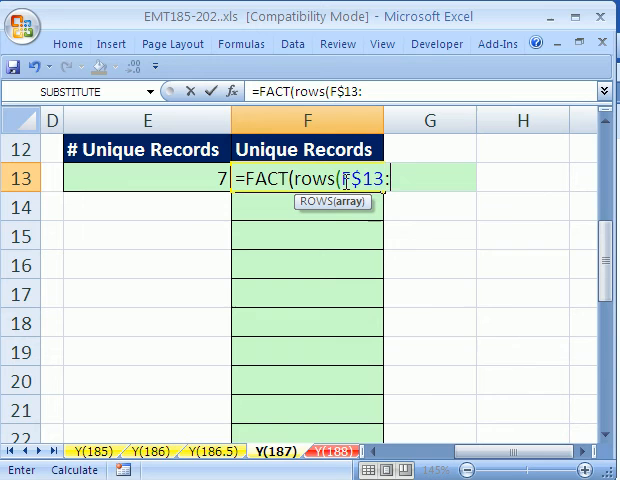
type("F13)")
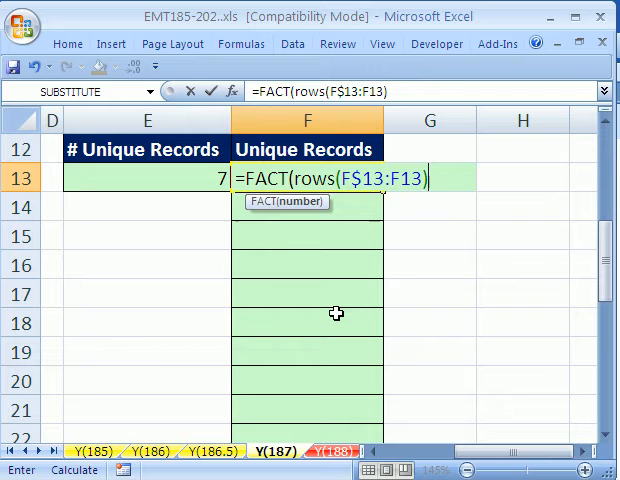
type(",")
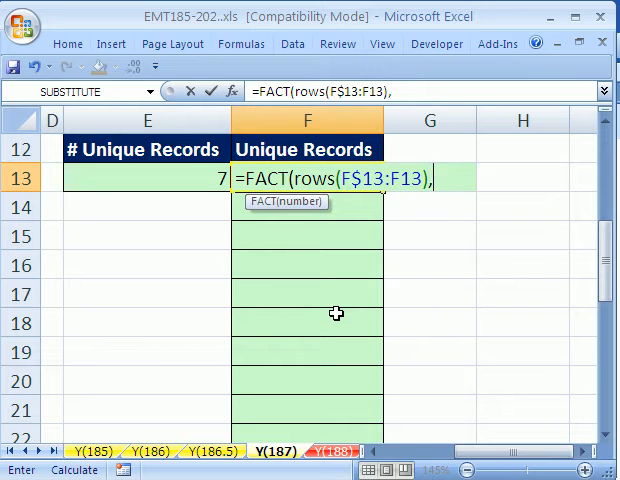
type("<=")
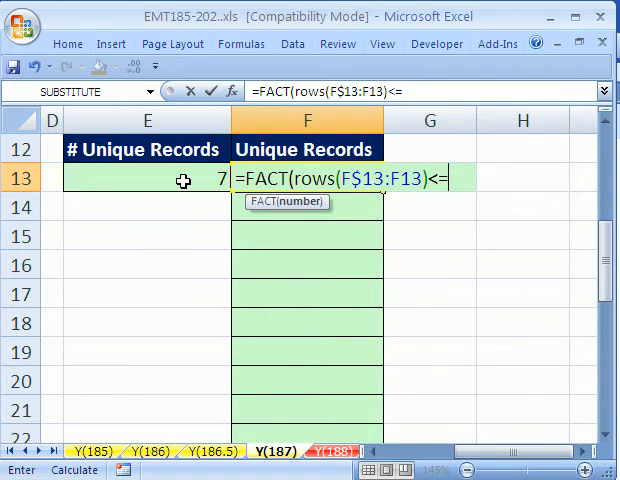
left_click(147, 178)
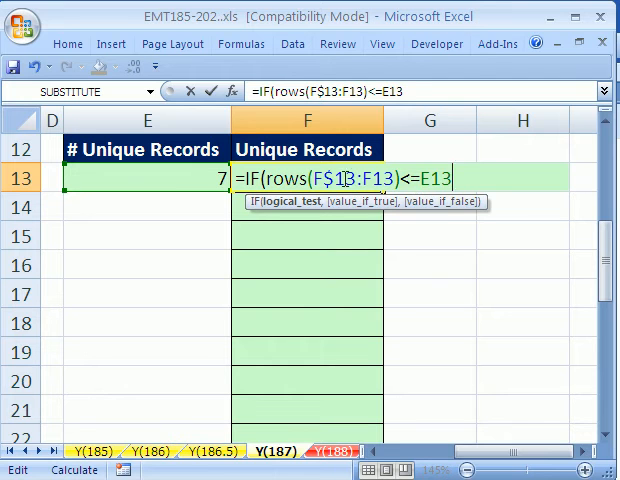
key("f4")
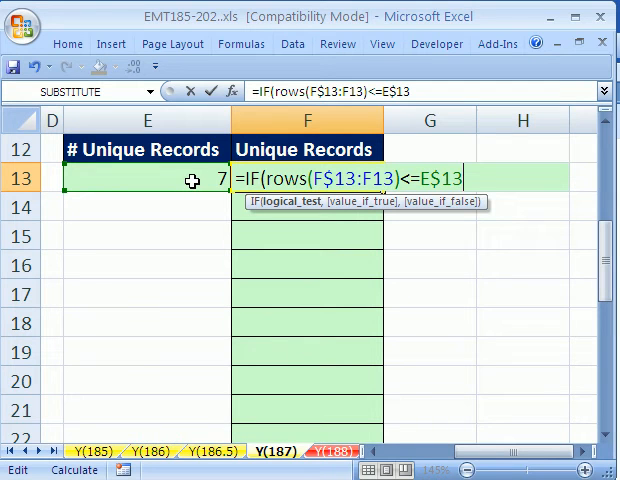
mouse_move(274, 348)
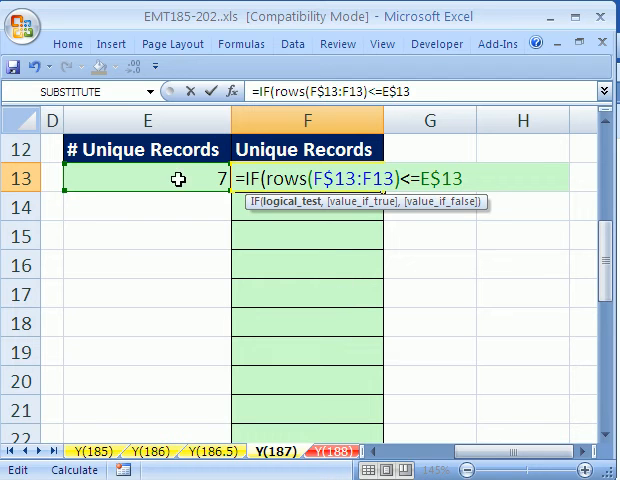
Add INDEX($B$13:$B$36, as the IF's value when true
type(",")
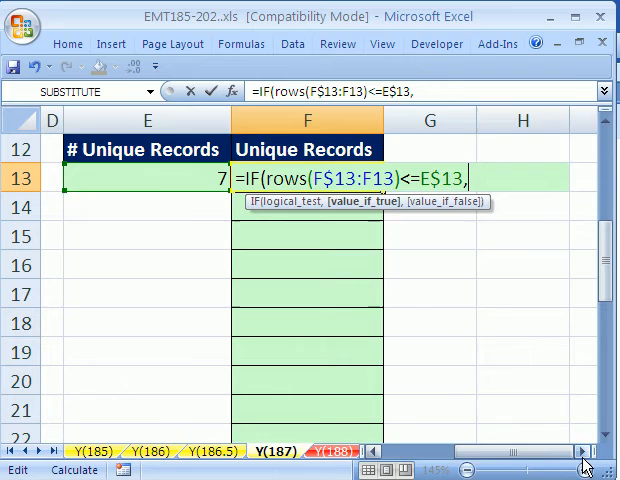
scroll("right", 3)
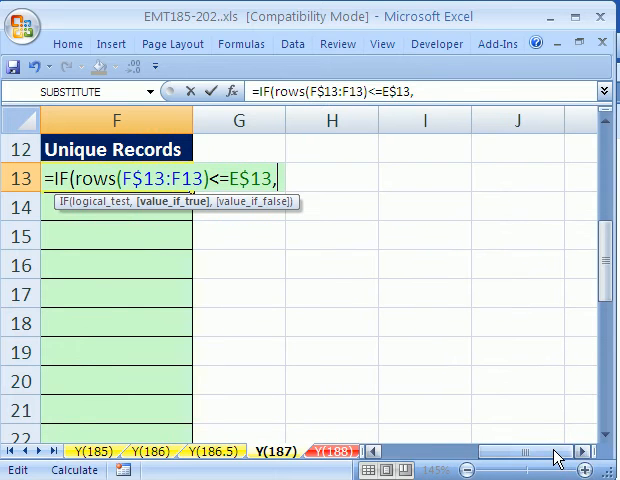
type("ind")
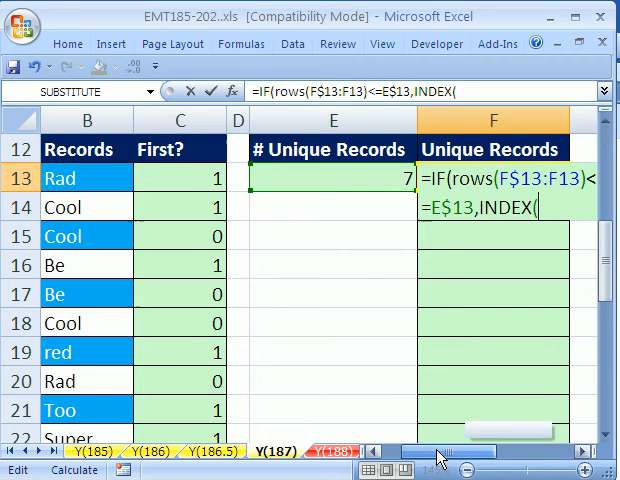
left_click(179, 178)
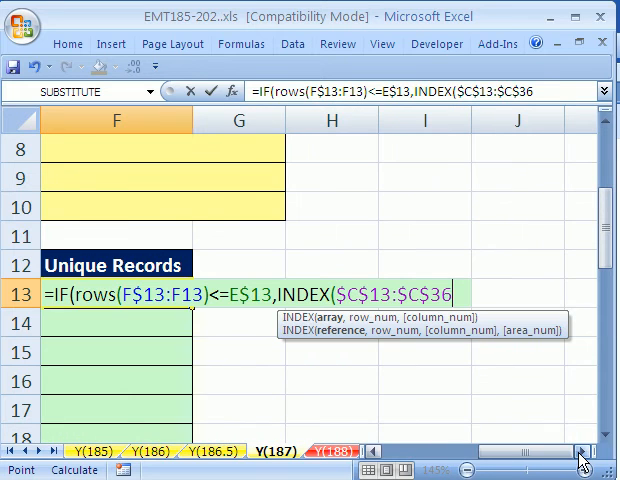
mouse_move(509, 390)
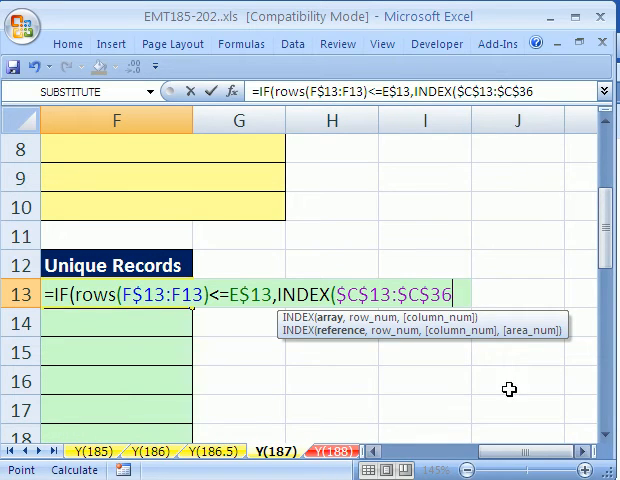
mouse_move(471, 427)
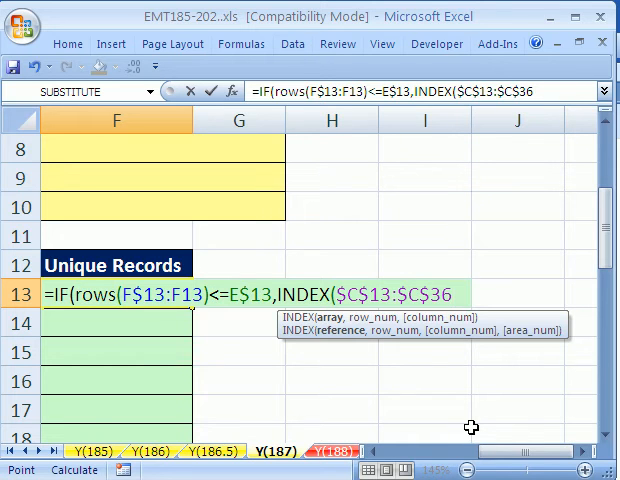
type("=1")
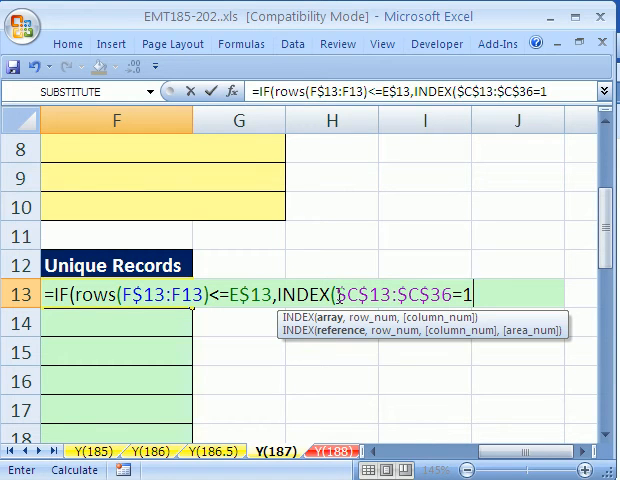
scroll("left", 3)
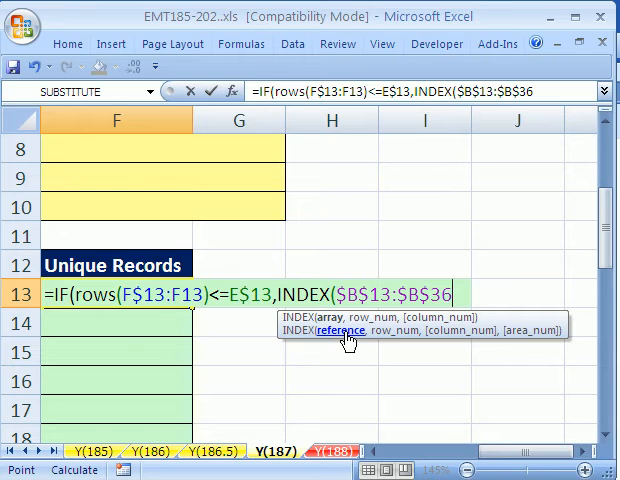
type(",")
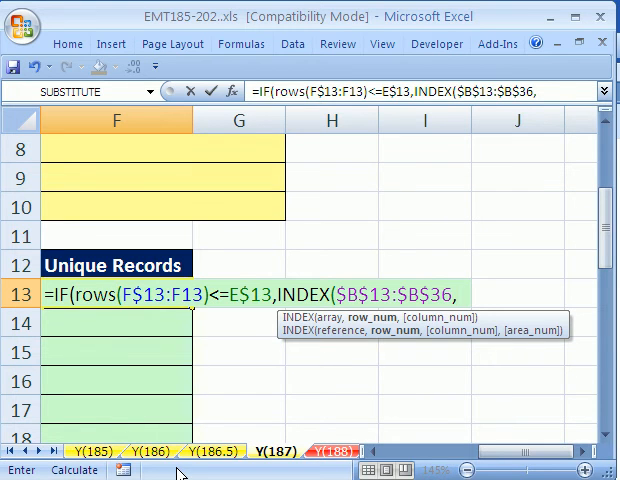
Extend the F13 formula with SMALL(IF($C$13:$C$36=1,row($C$13:$C$36)
type("SMALL(")
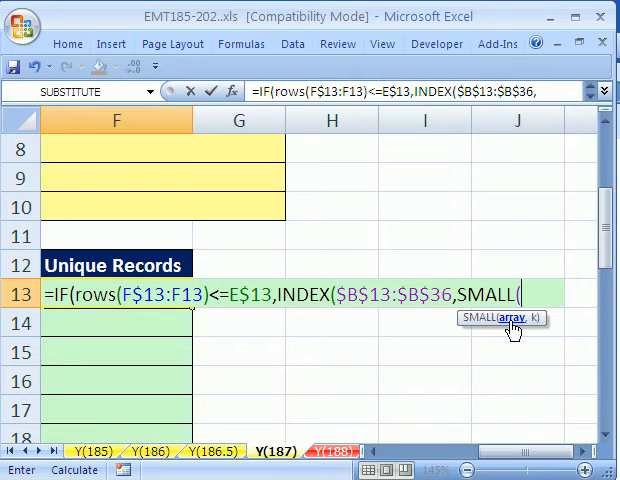
scroll("left", 3)
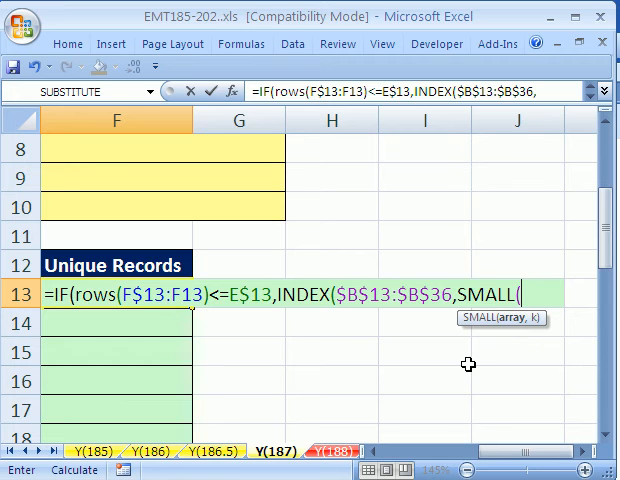
type("i")
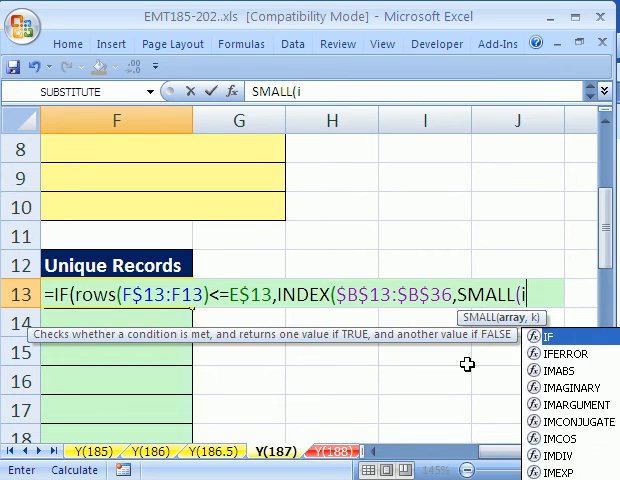
type("IF($C$13:$C$36")
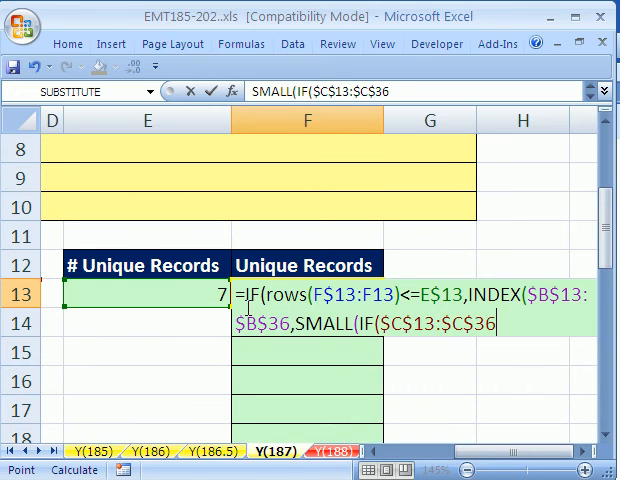
type("=1,")
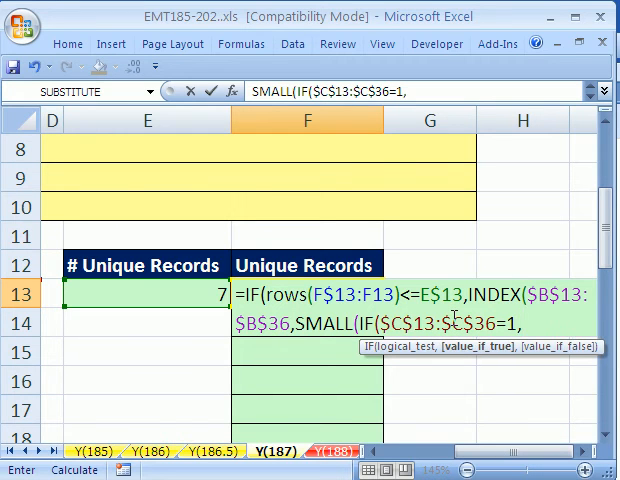
mouse_move(458, 364)
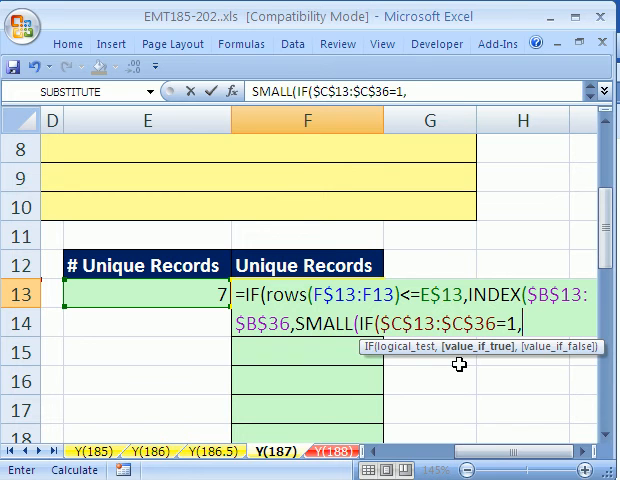
type("row($C$13:$C$36")
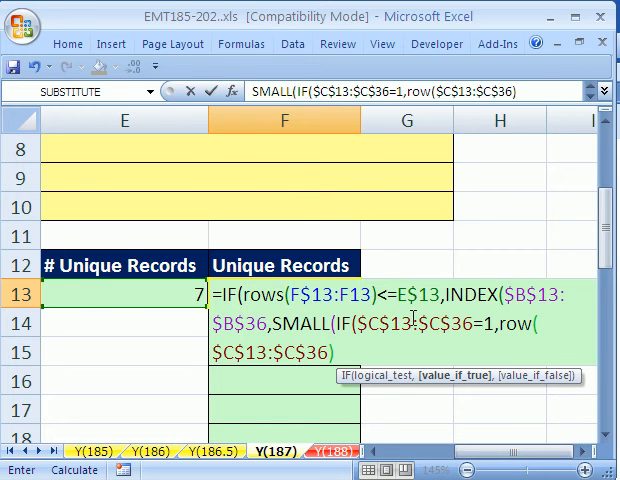
mouse_move(310, 378)
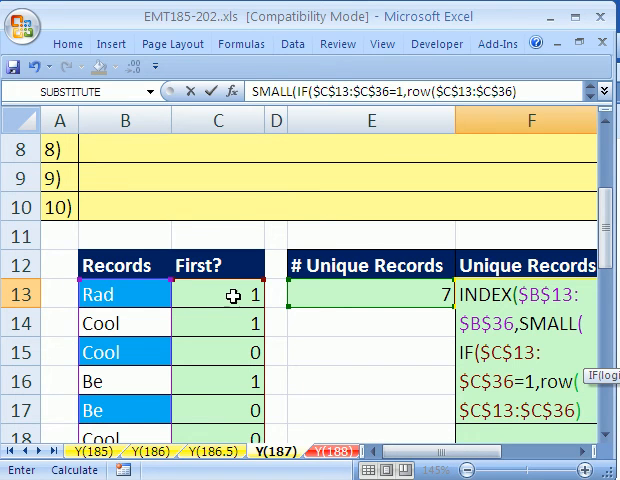
mouse_move(428, 437)
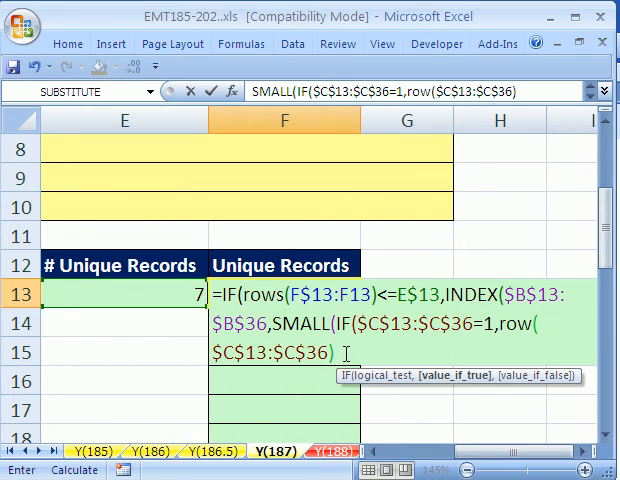
mouse_move(388, 405)
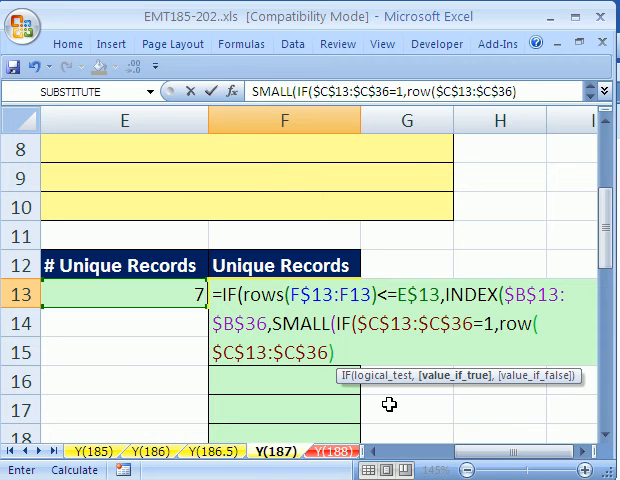
Append -row($C$13)+1) to turn row numbers into positions and close the IF
type("-row($C$13")
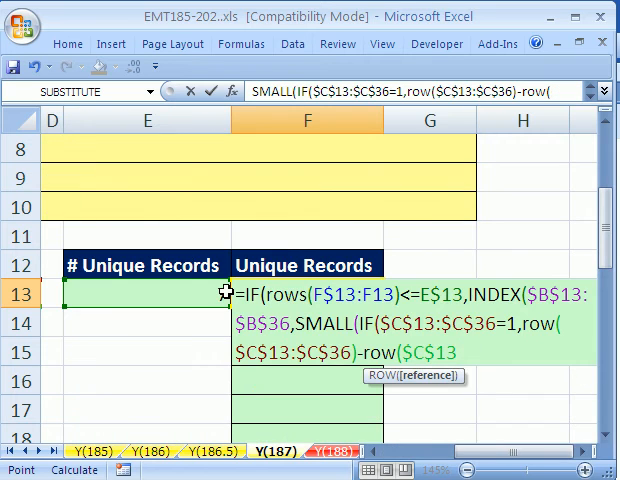
type(")")
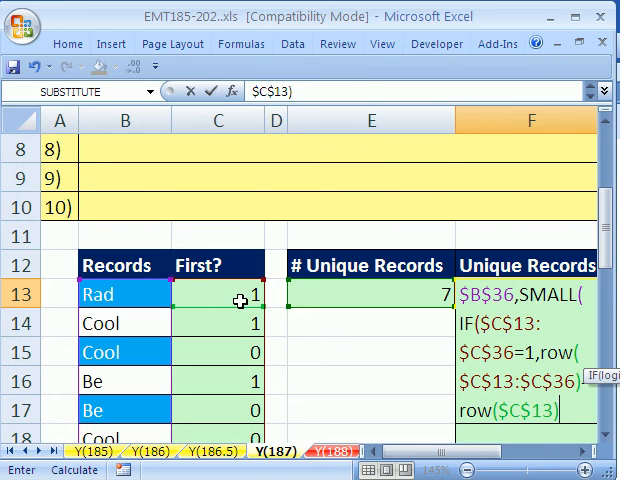
type("=1")
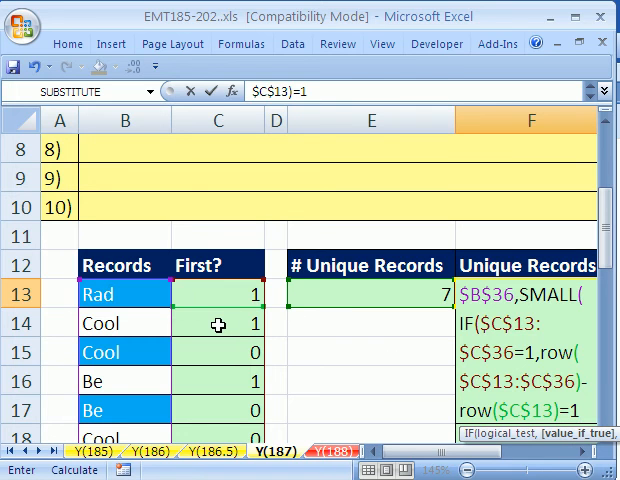
mouse_move(335, 321)
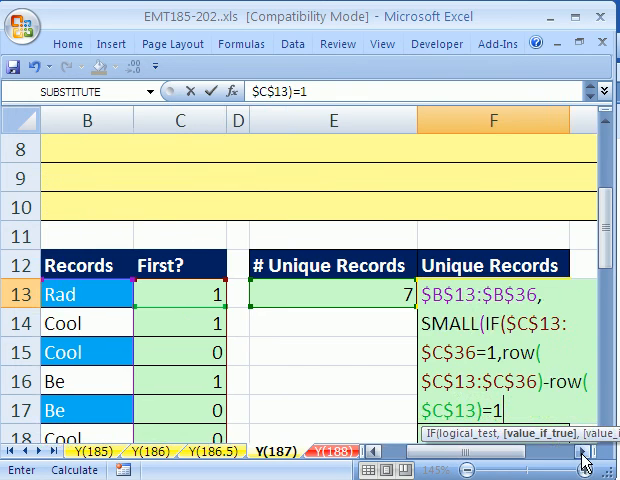
scroll("right", 3)
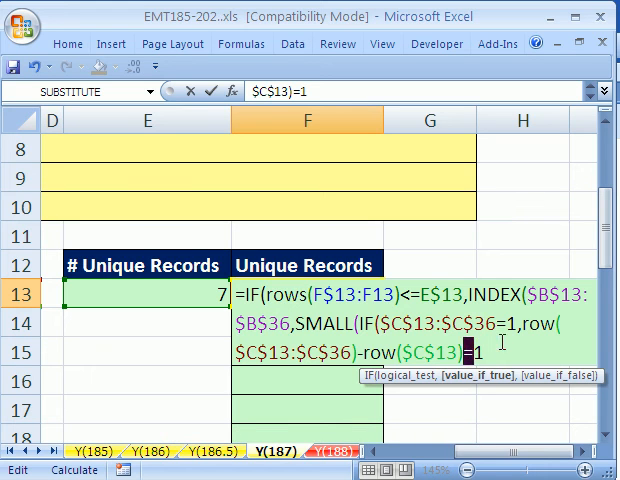
type("+1")
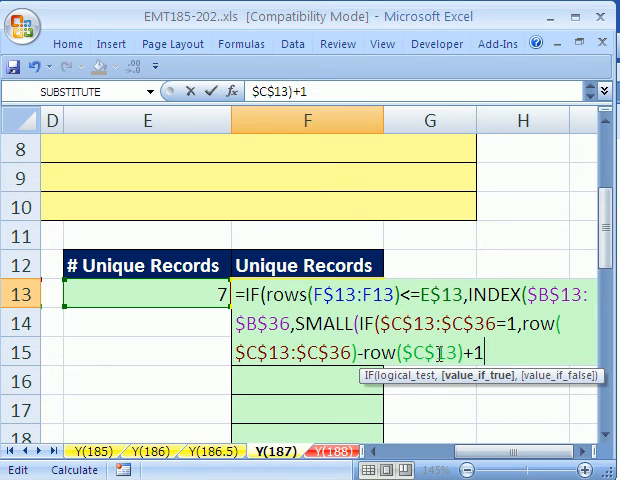
type(")")
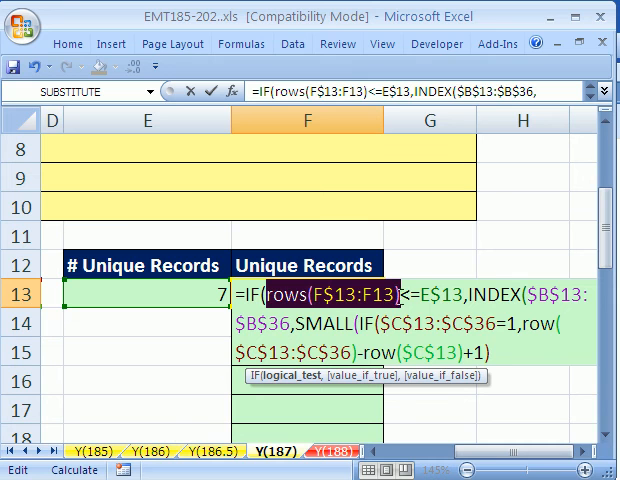
mouse_move(193, 296)
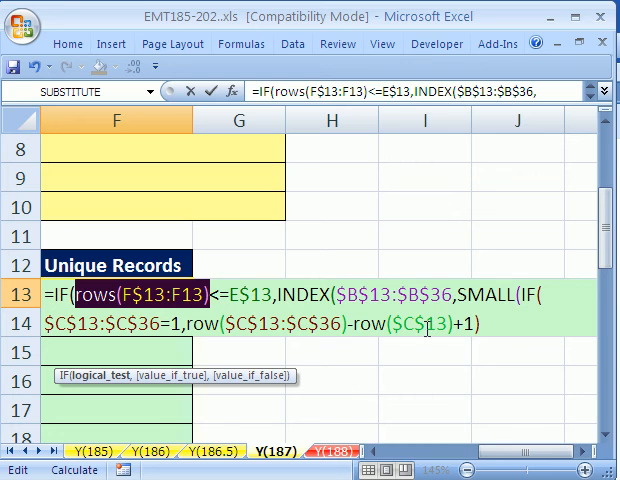
mouse_move(505, 357)
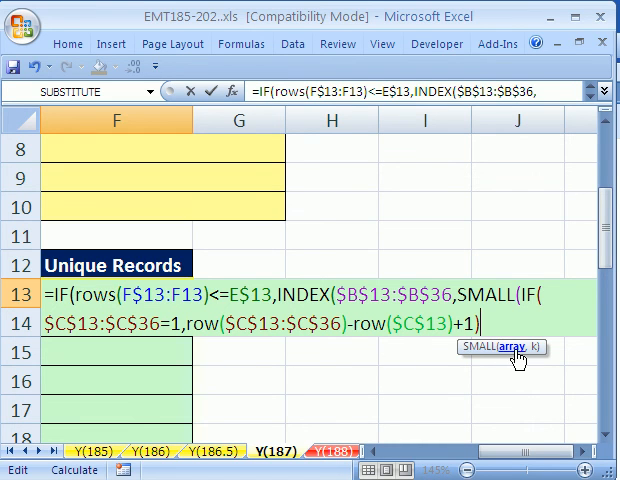
Add rows(F$13:F13) as SMALL's k, close INDEX, and end with "" as the alternative
type(",rows(F$13:F13)")
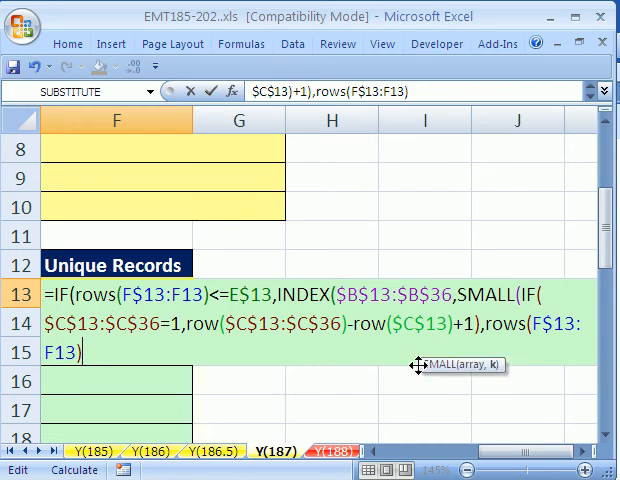
type(")")
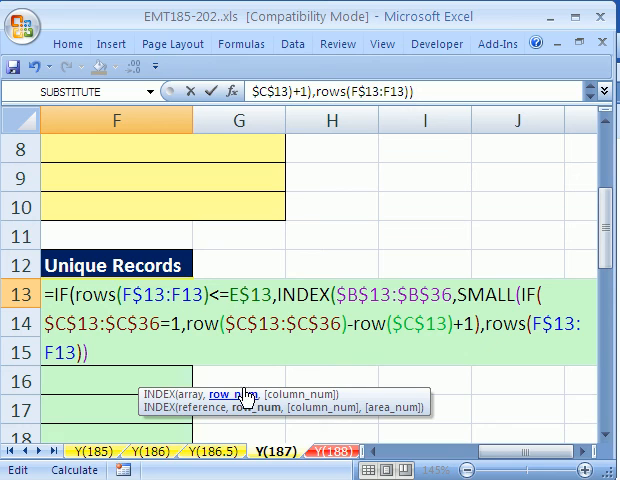
type(")")
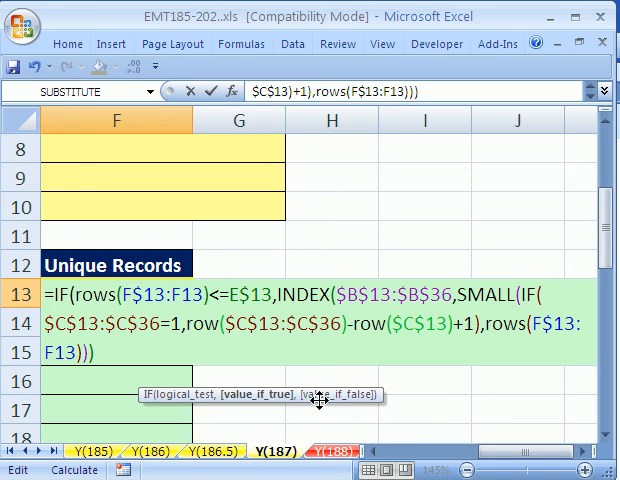
type(",")
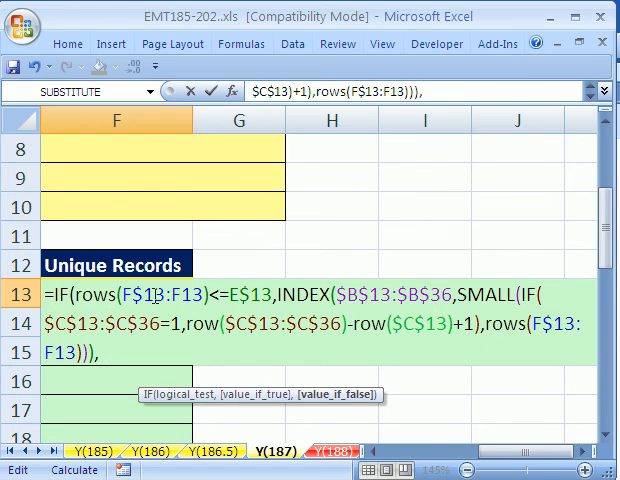
type(",\"\"")
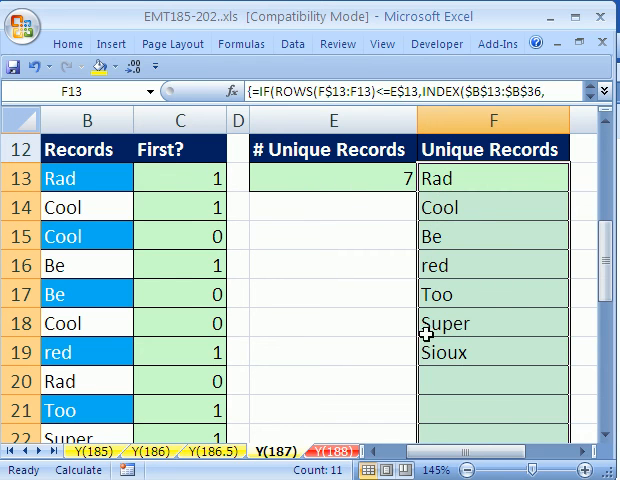
Enter F13 as an array formula and fill down to list Rad, Cool, Be, red, Too, Super, Sioux
left_click(88, 207)
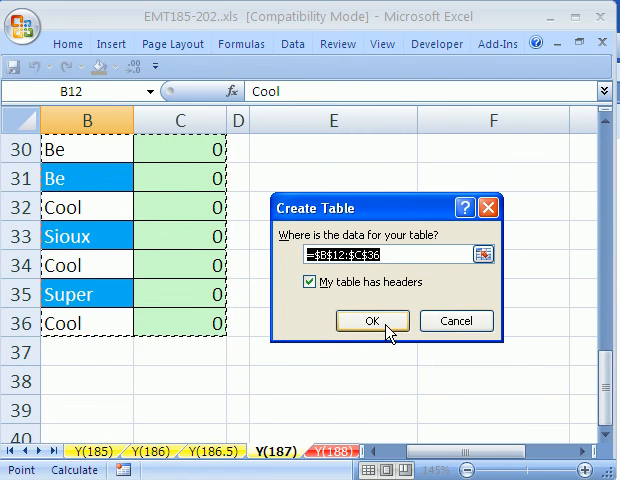
Convert B12:C36 into a table and add record wdcbyhj, raising the unique count to 9
left_click(371, 320)
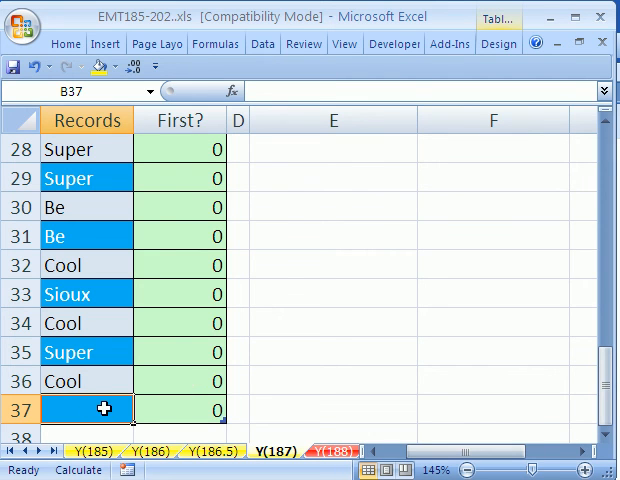
type("wdcbyhj")
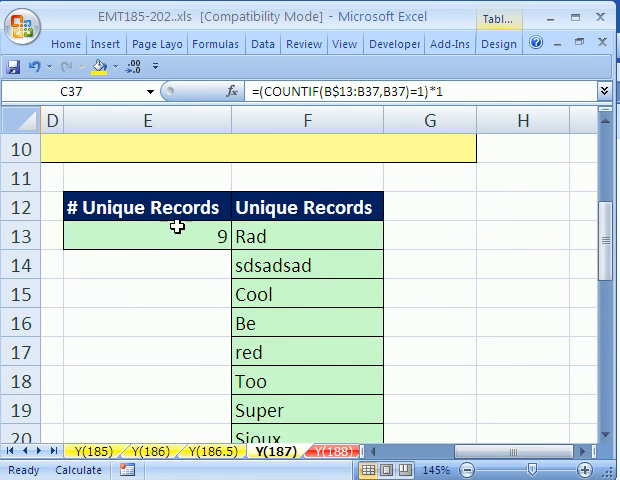
scroll("down", 3)
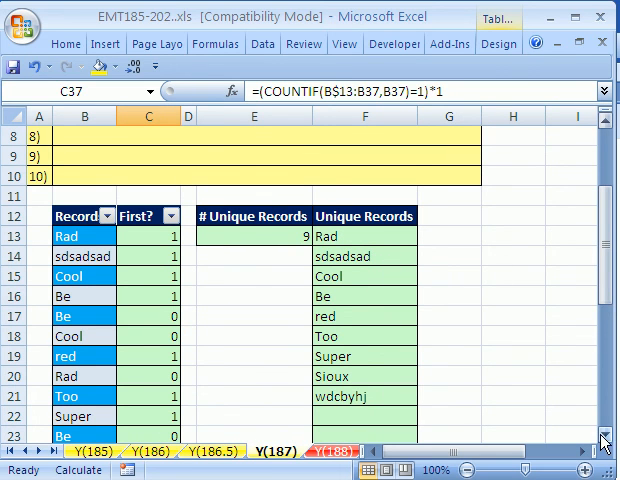
scroll("down", 3)
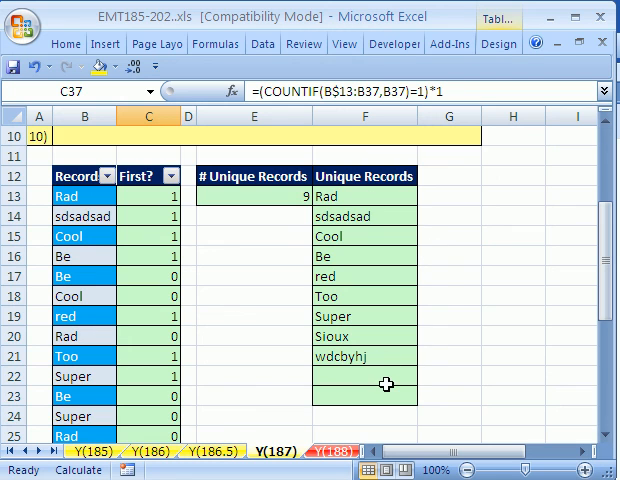